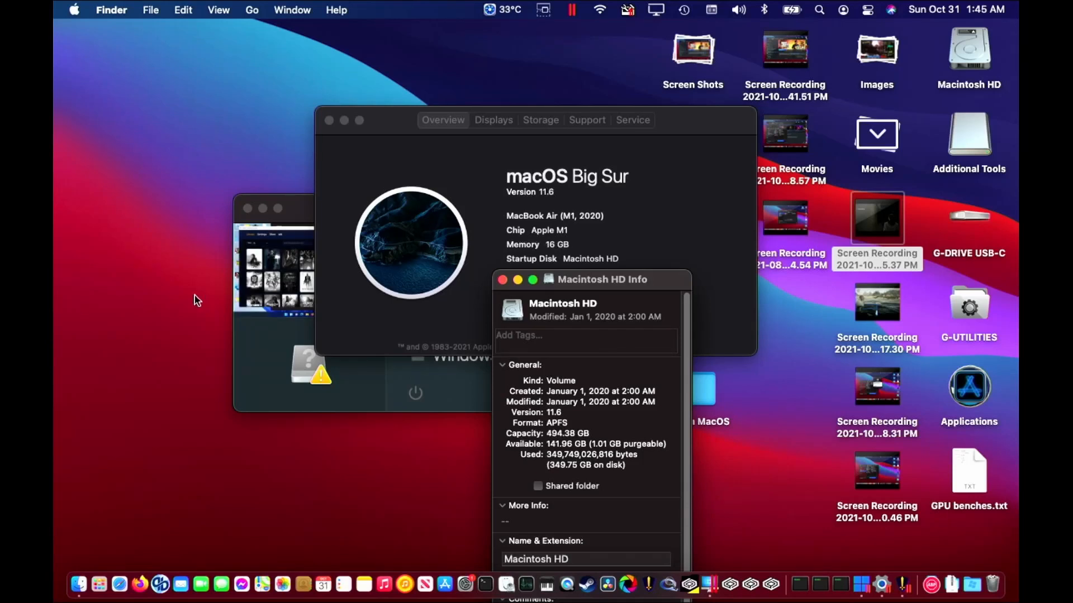
mouse_move(536, 274)
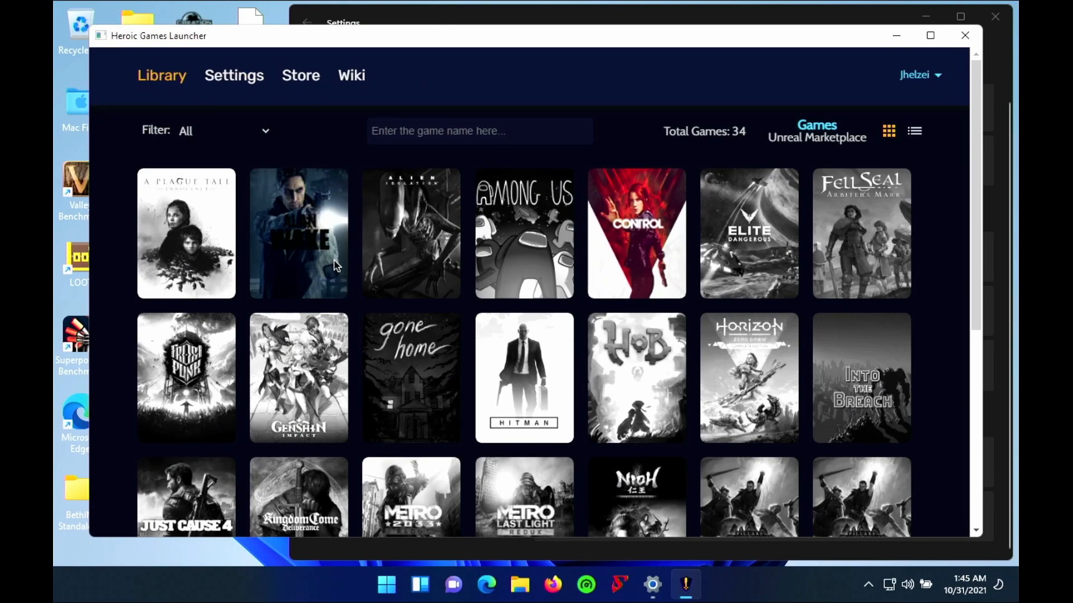
mouse_move(651, 243)
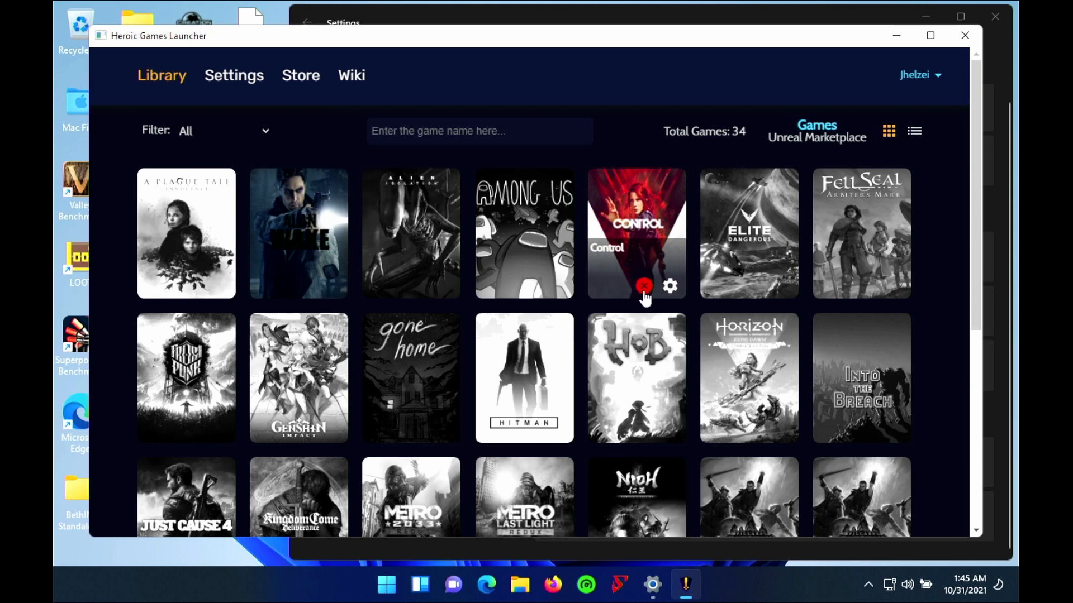
mouse_move(650, 280)
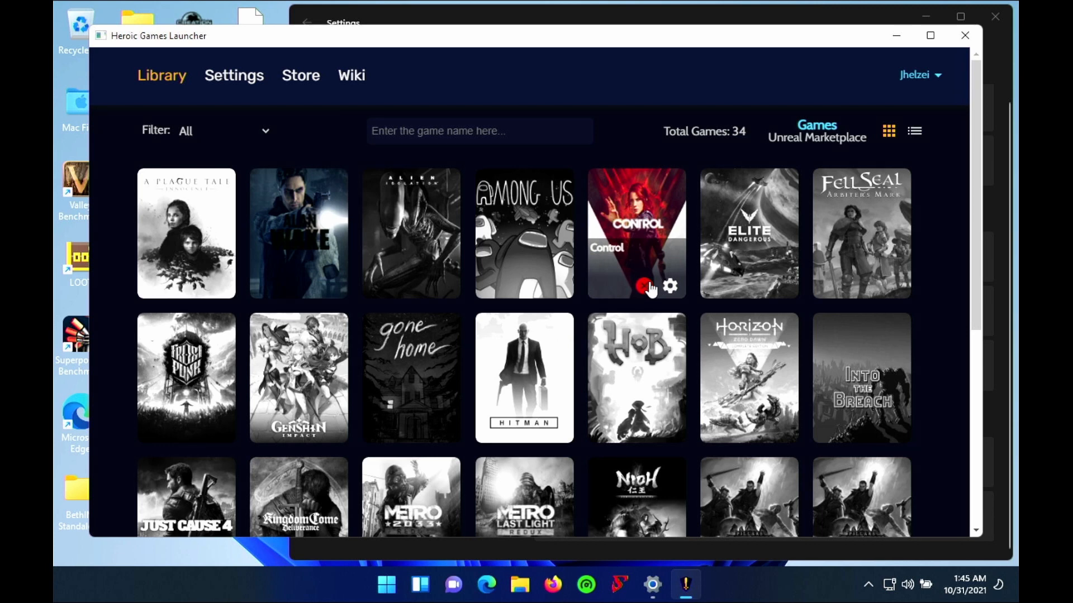
- Launch Control, lower Render Resolution to 640x400 and review the quality and ray tracing settings
click(646, 286)
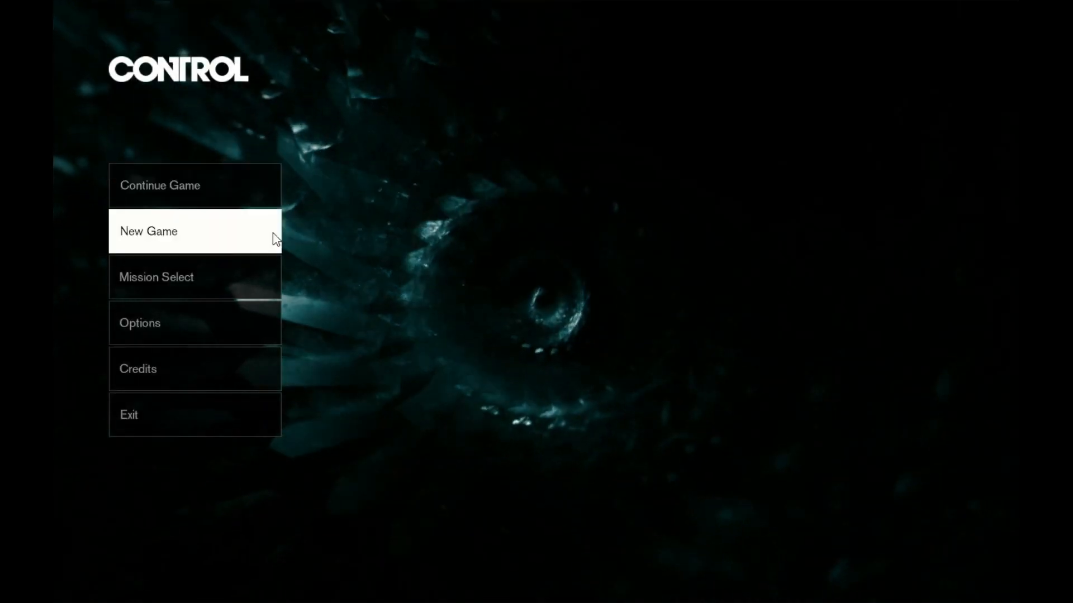
mouse_move(253, 325)
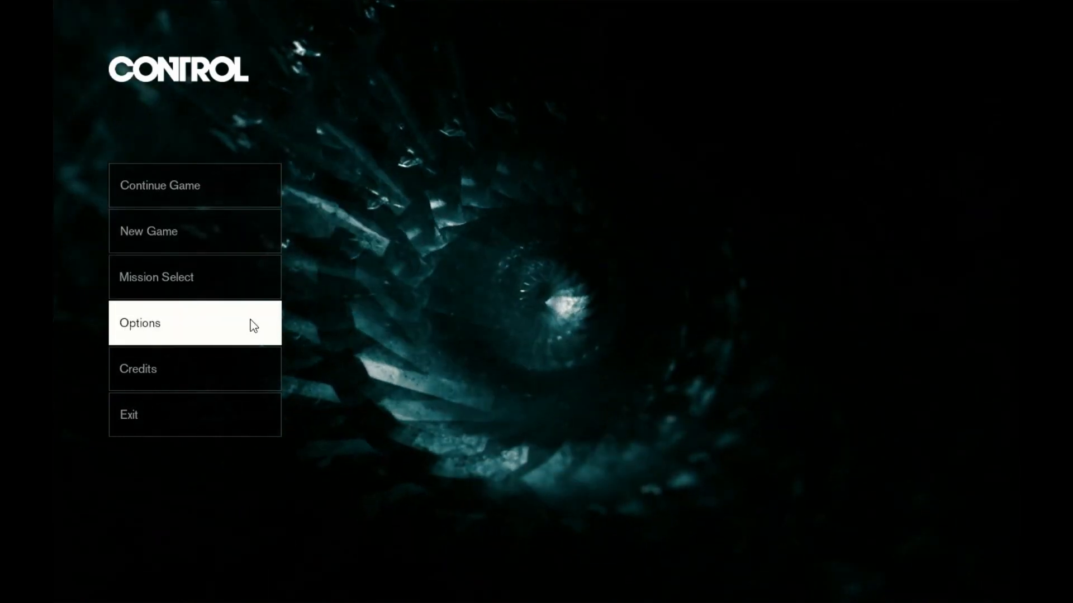
click(195, 323)
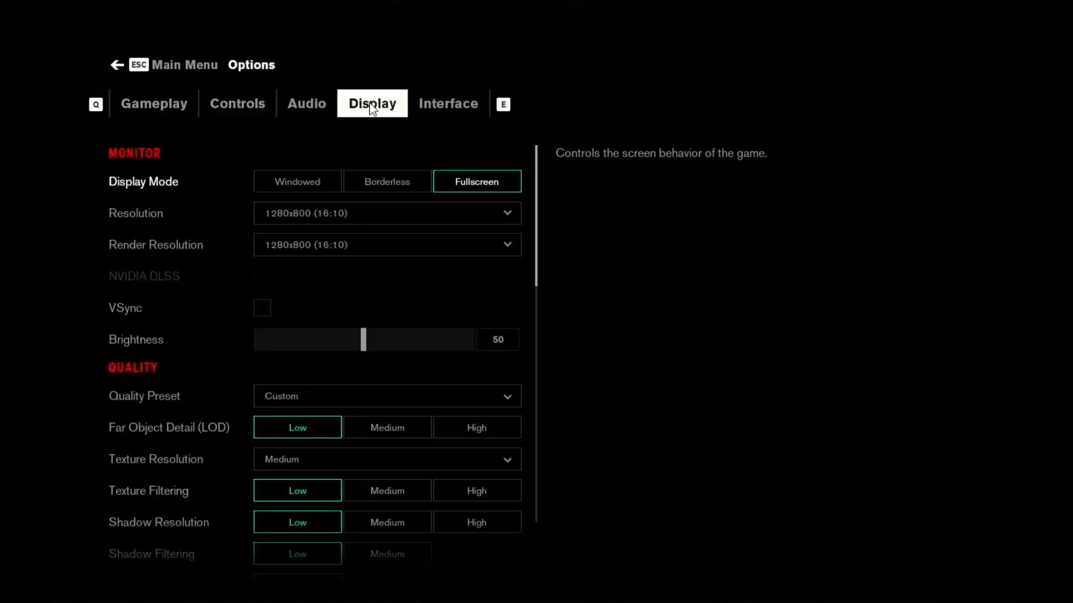
click(386, 245)
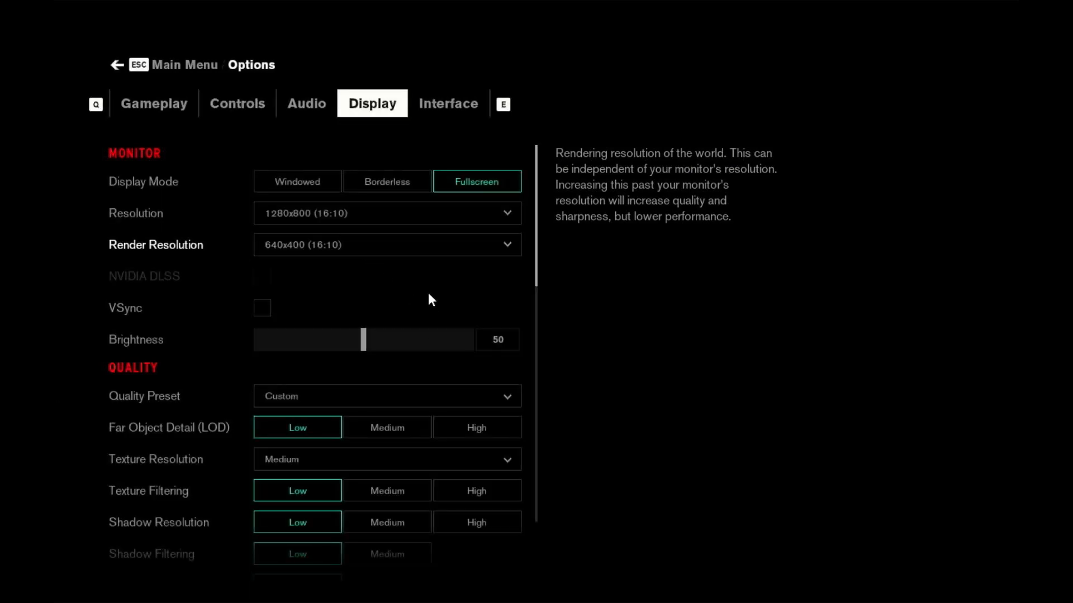
scroll(down, 3)
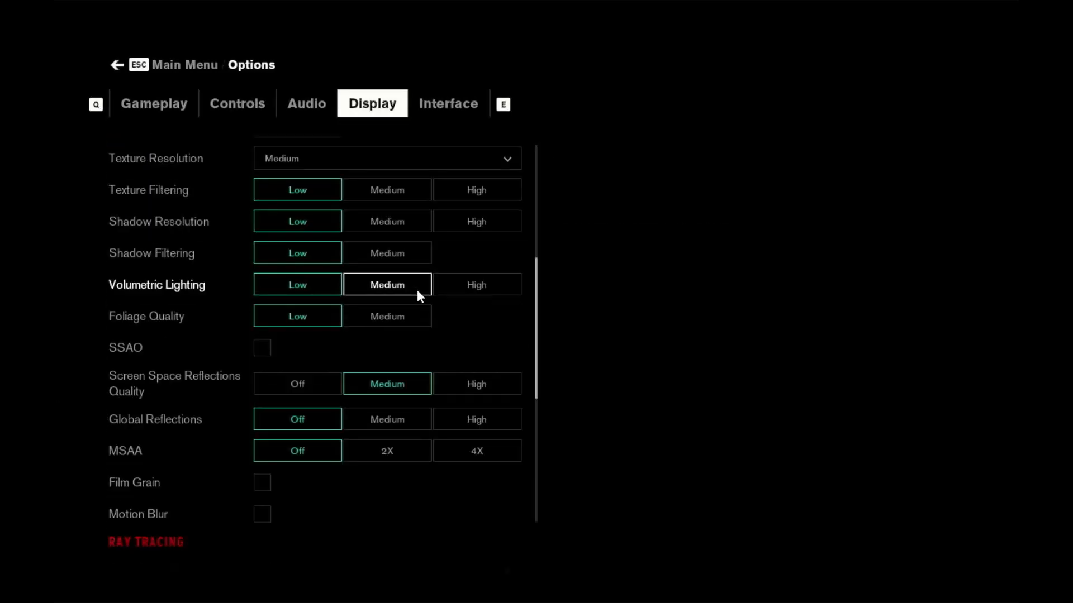
scroll(down, 3)
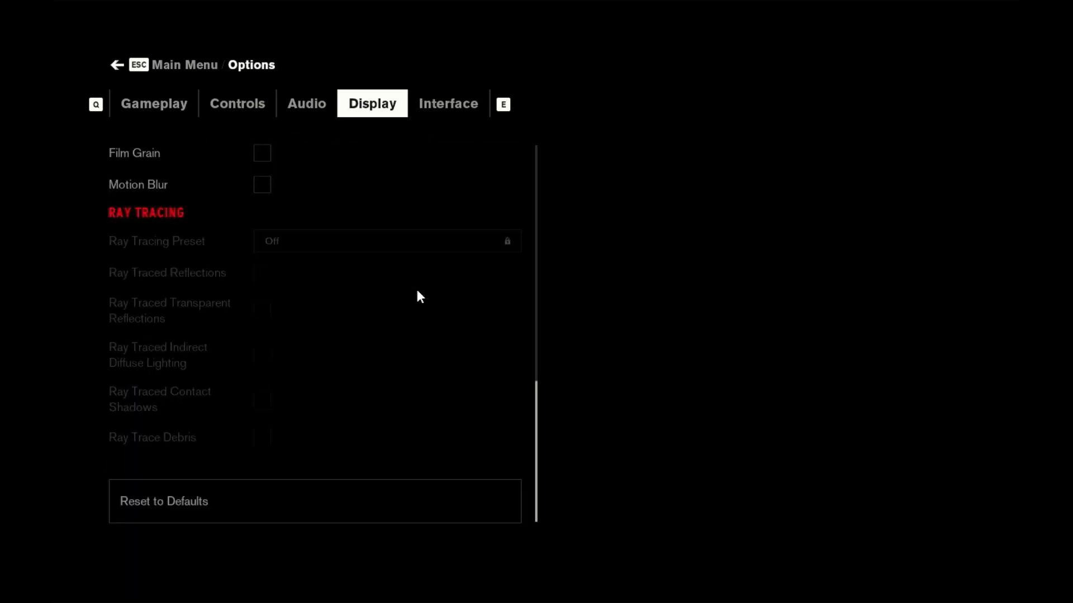
scroll(up, 3)
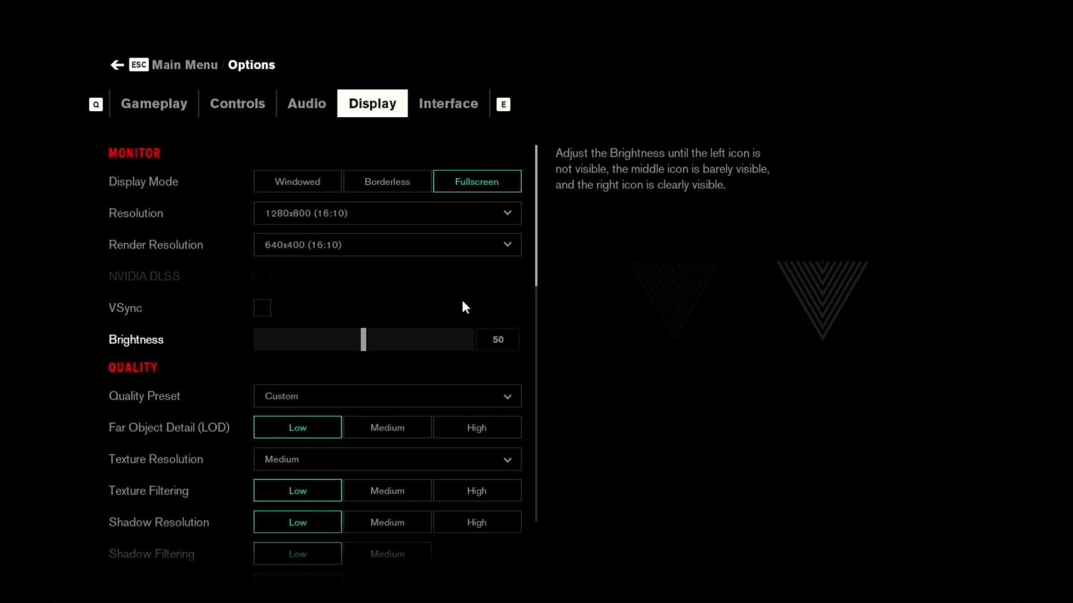
- Resume the game from the main menu and run Jesse forward through the Transit Corridor
click(129, 65)
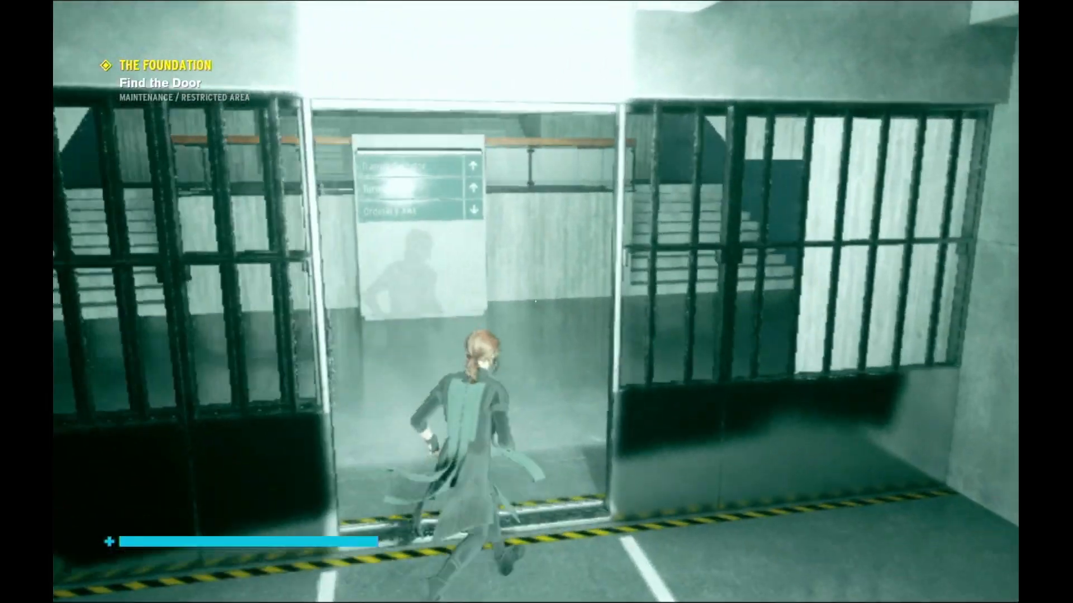
key(w)
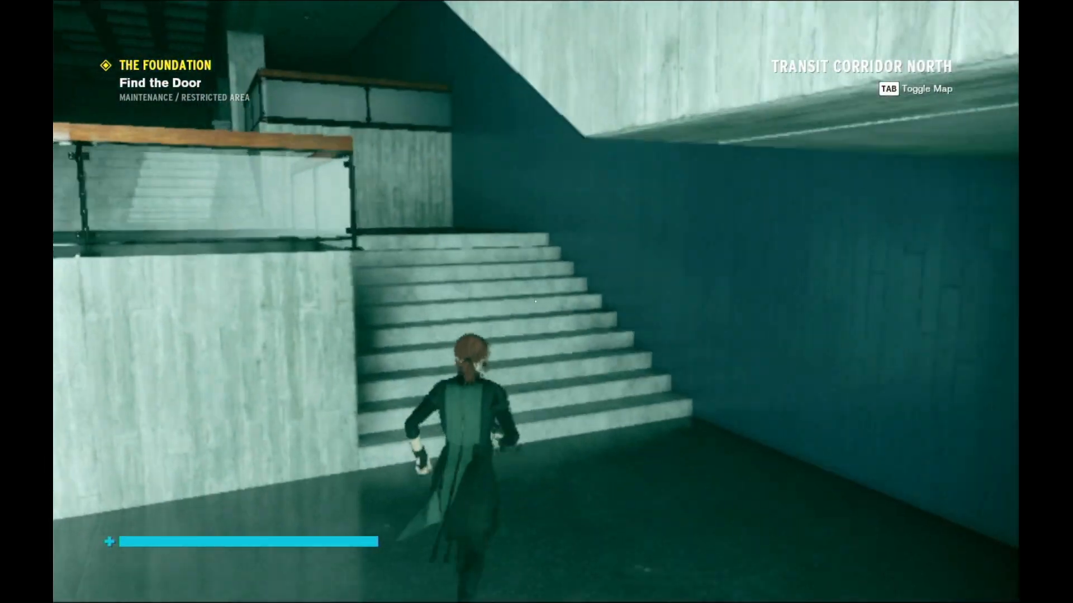